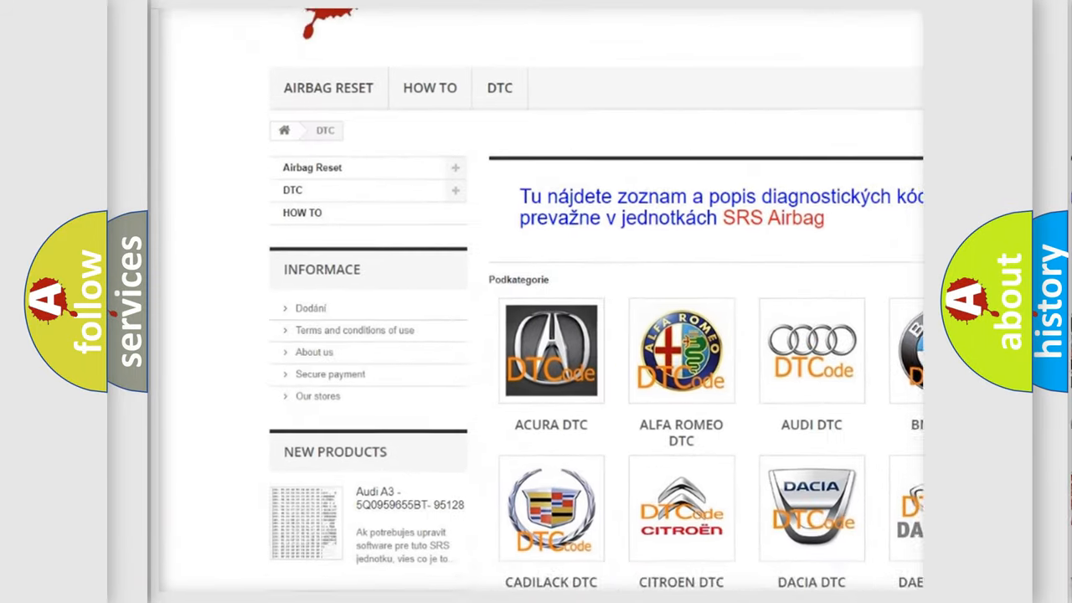
- Scroll past the car-make logos down to the list of diagnostic trouble code entries
{"action": "scroll", "scroll_direction": "down", "scroll_amount": 3}
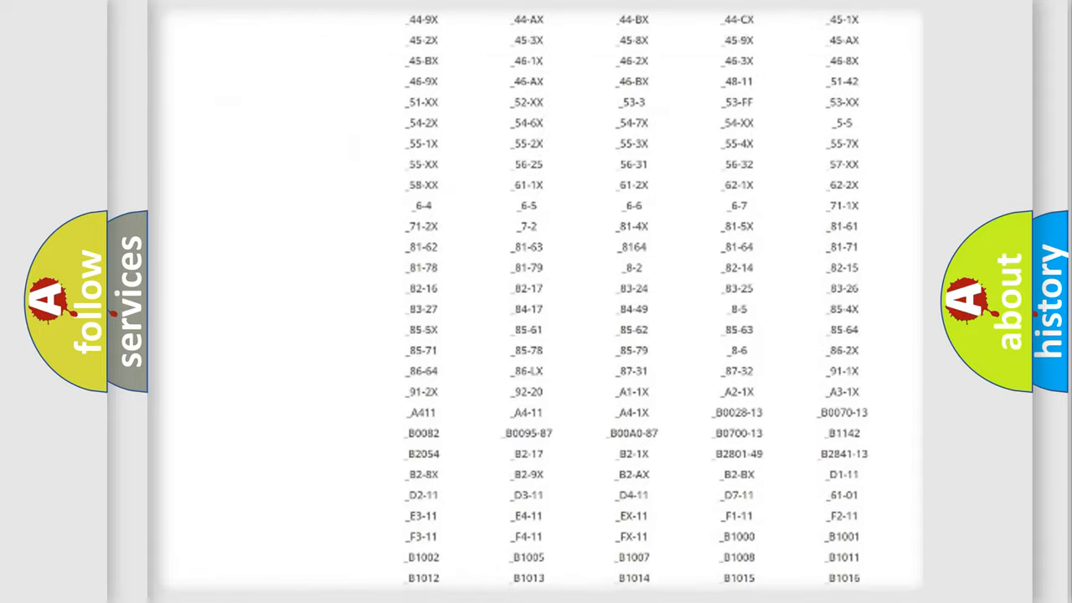
{"action": "scroll", "scroll_direction": "down", "scroll_amount": 3}
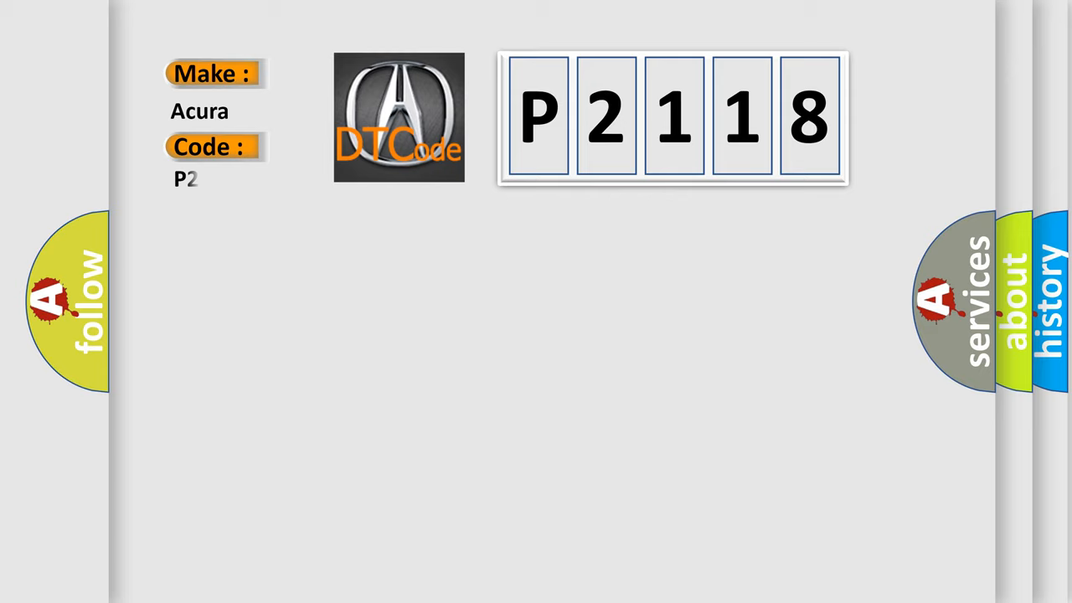
- Complete the code as P2118, revealing the Definition and Description text for the throttle actuator fault
{"action": "type", "text": "2118"}
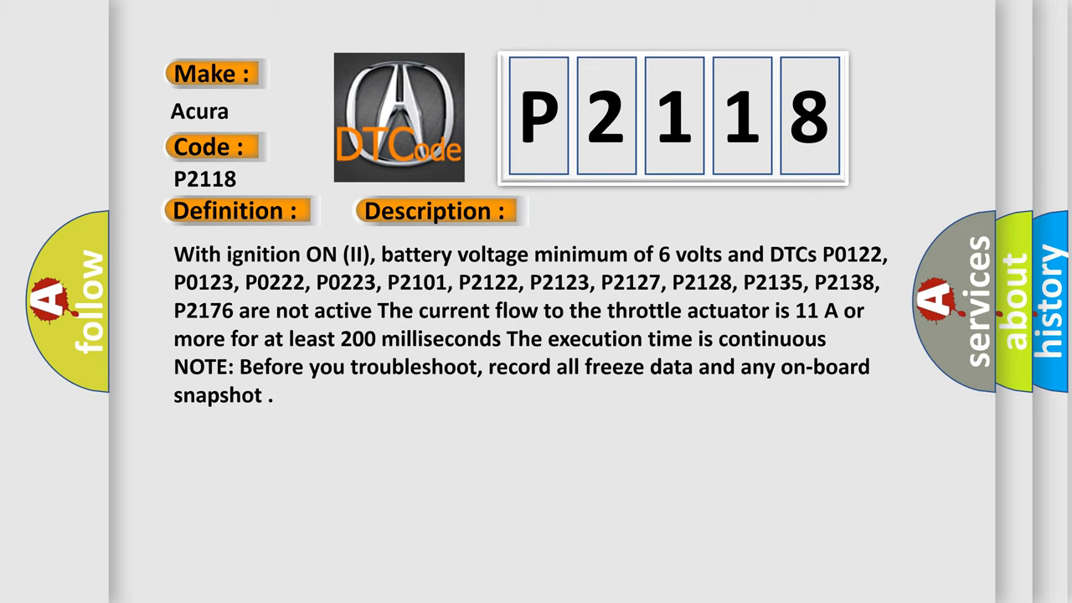
- Advance the slide to reveal the Cause list, from loose throttle body terminals to outdated PCM software
{"action": "left_click", "coordinate": [616, 210]}
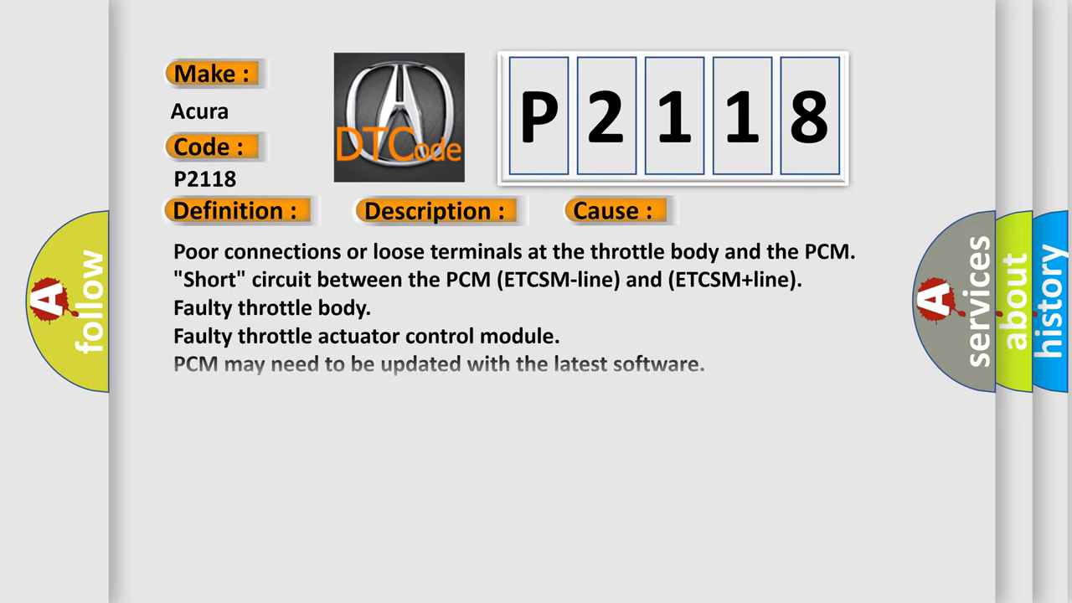